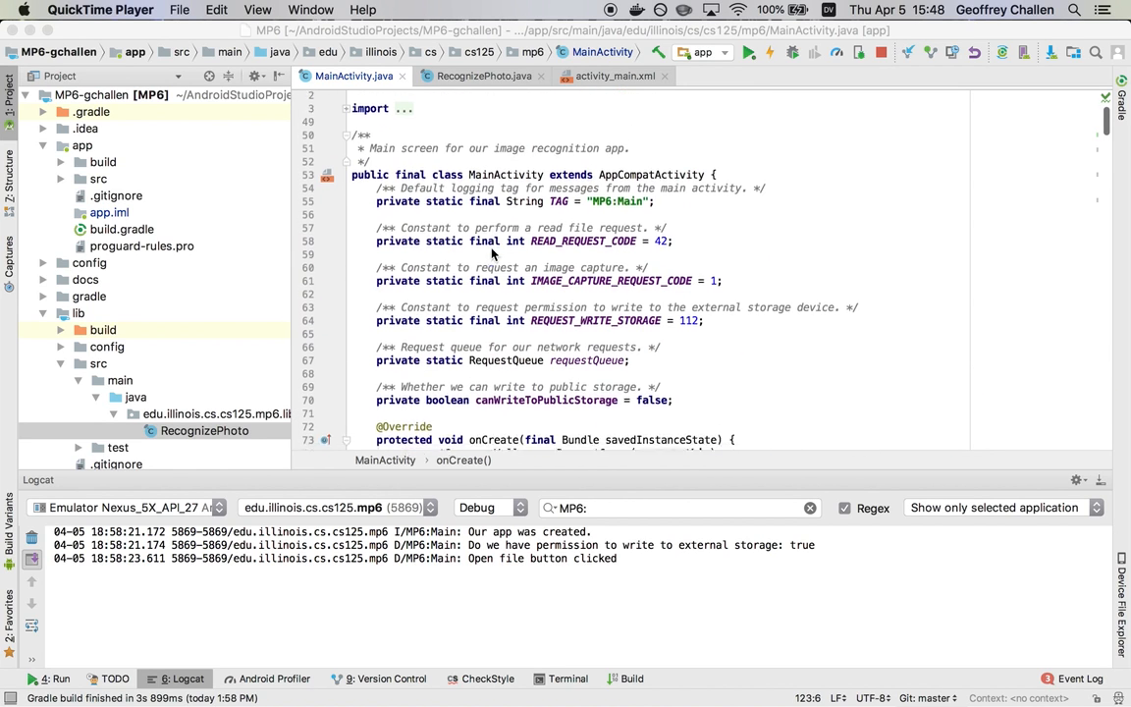
Step: Scroll through the code and bring the Android Studio window forward
scroll("down", 3)
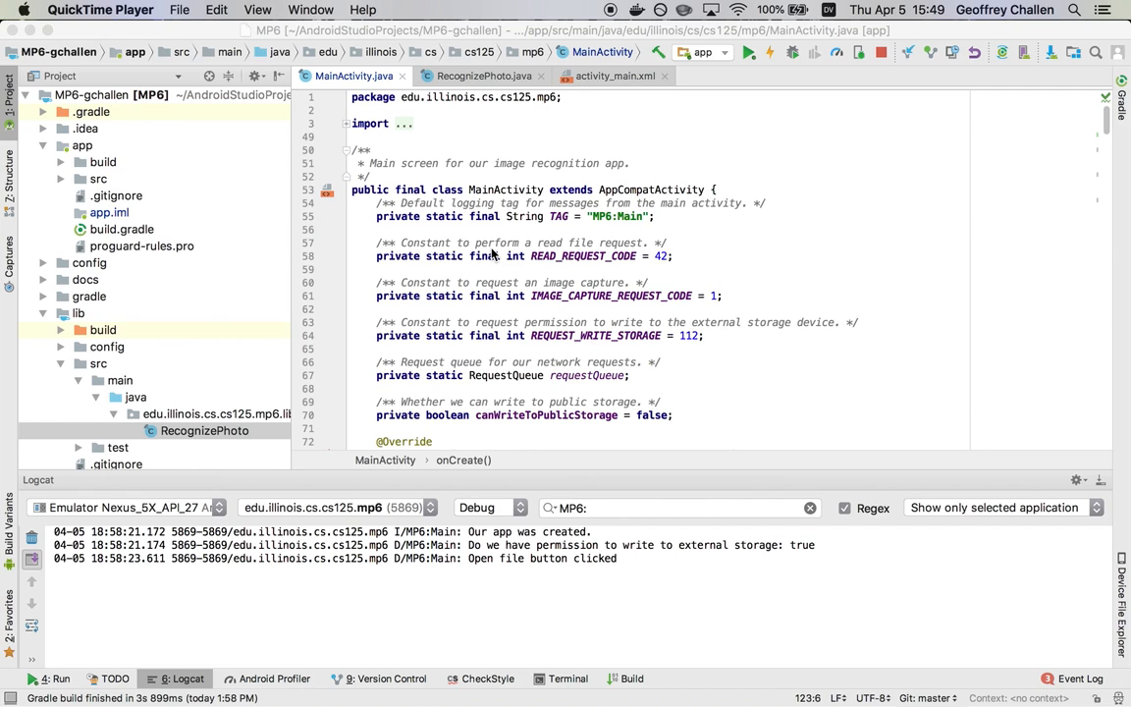
scroll("down", 3)
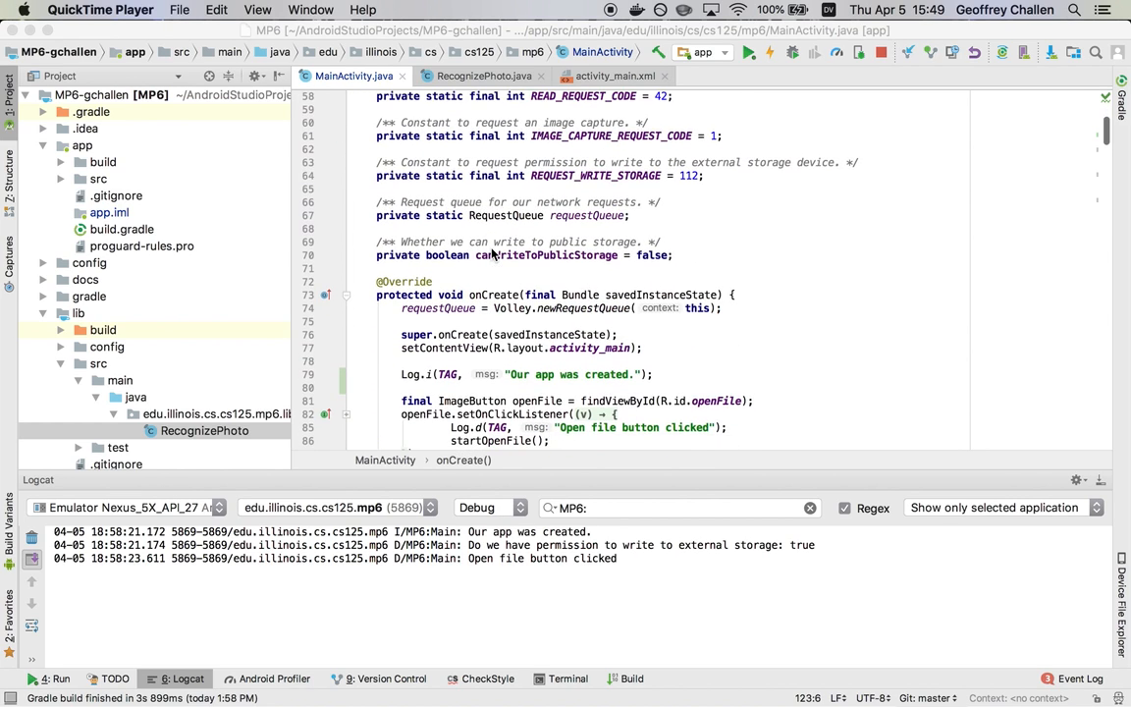
scroll("down", 3)
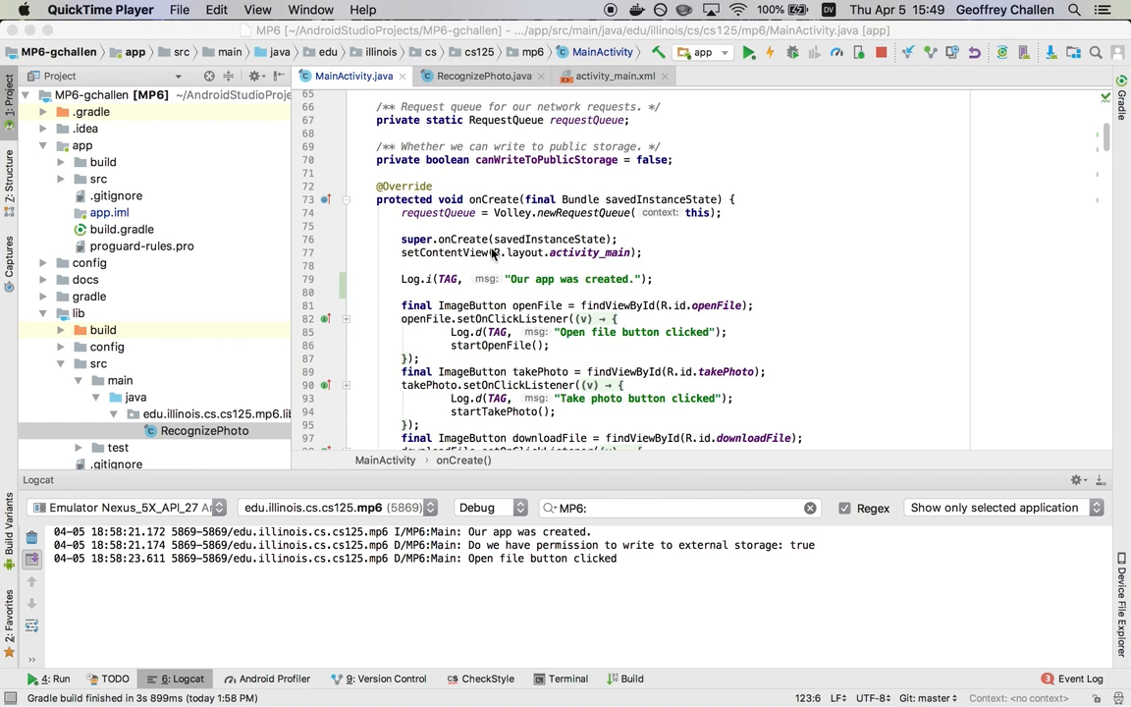
scroll("down", 3)
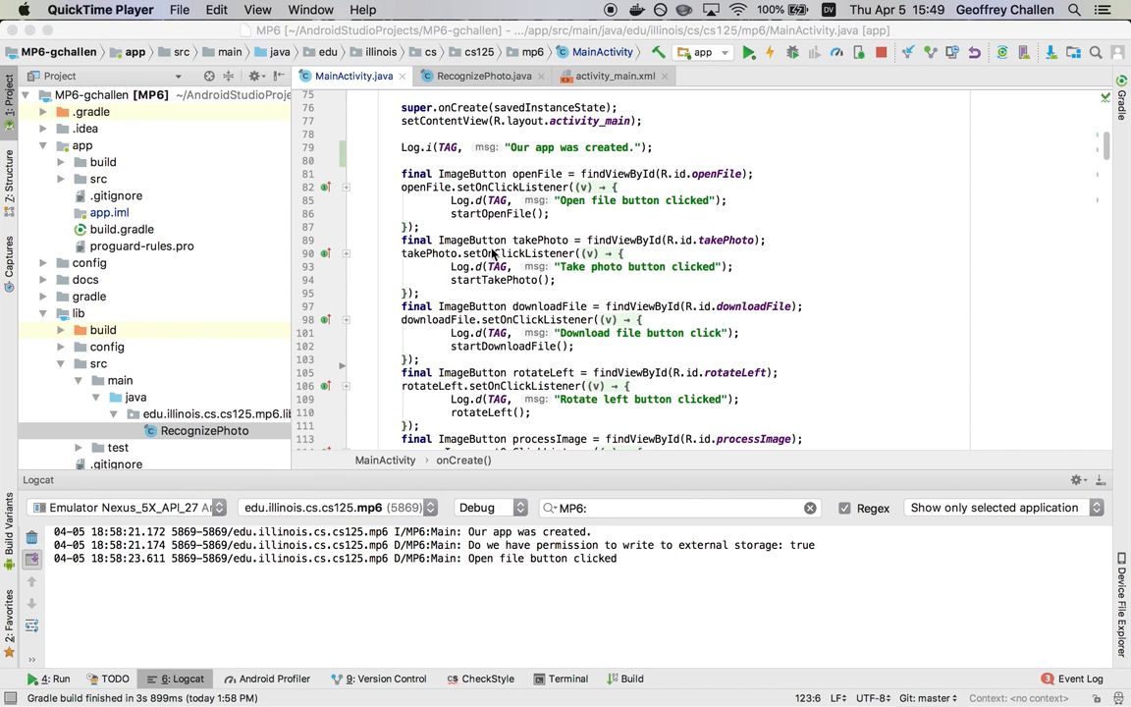
scroll("down", 3)
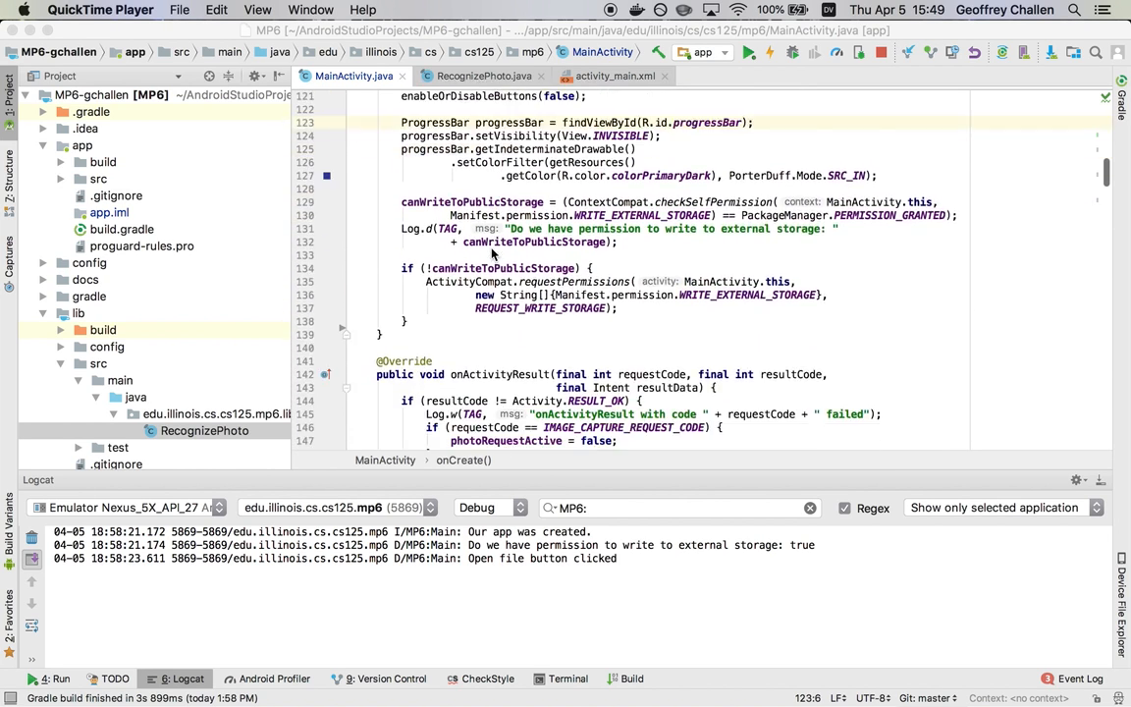
scroll("down", 3)
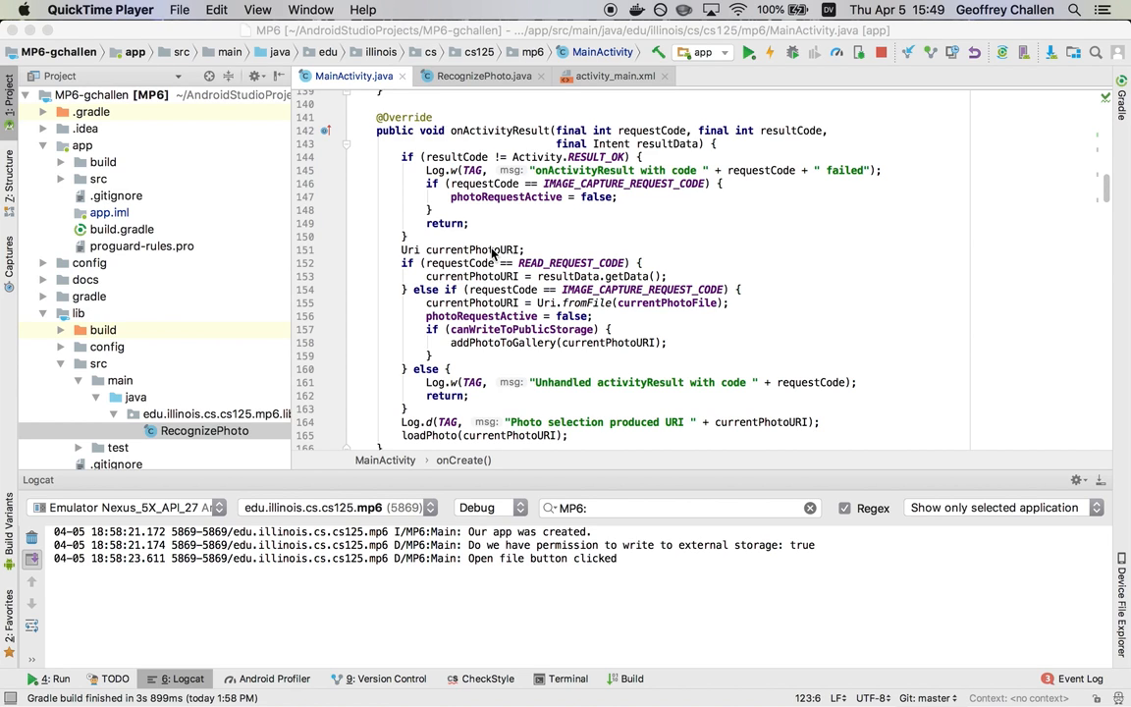
scroll("down", 3)
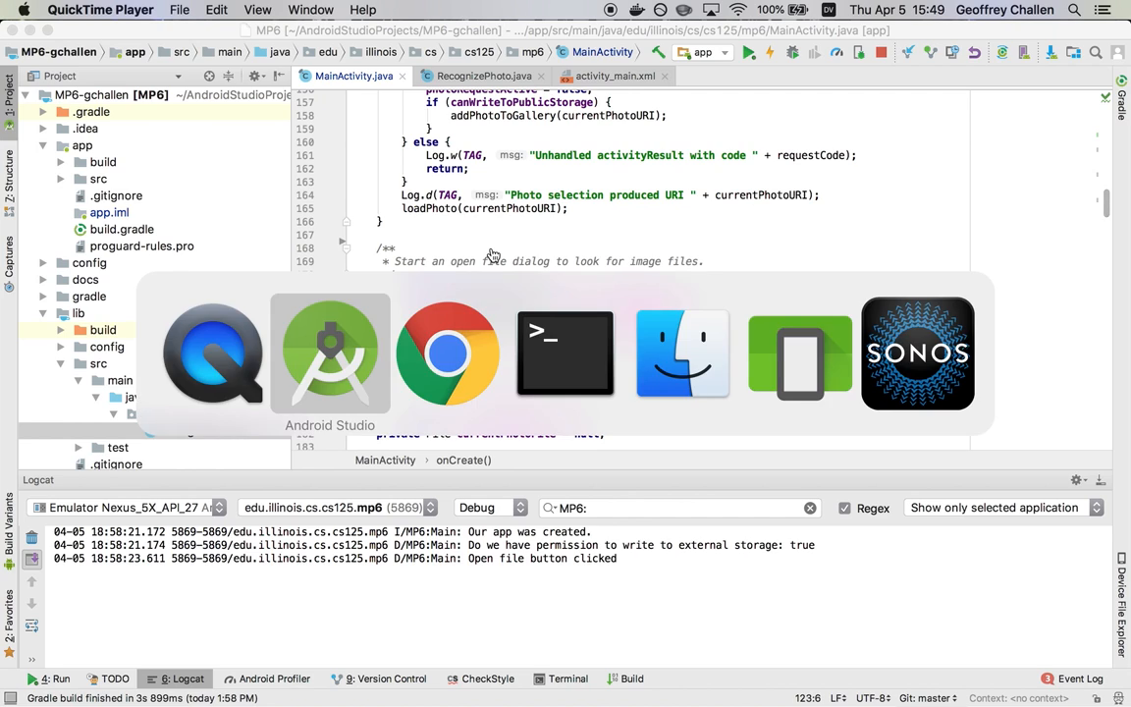
left_click(328, 354)
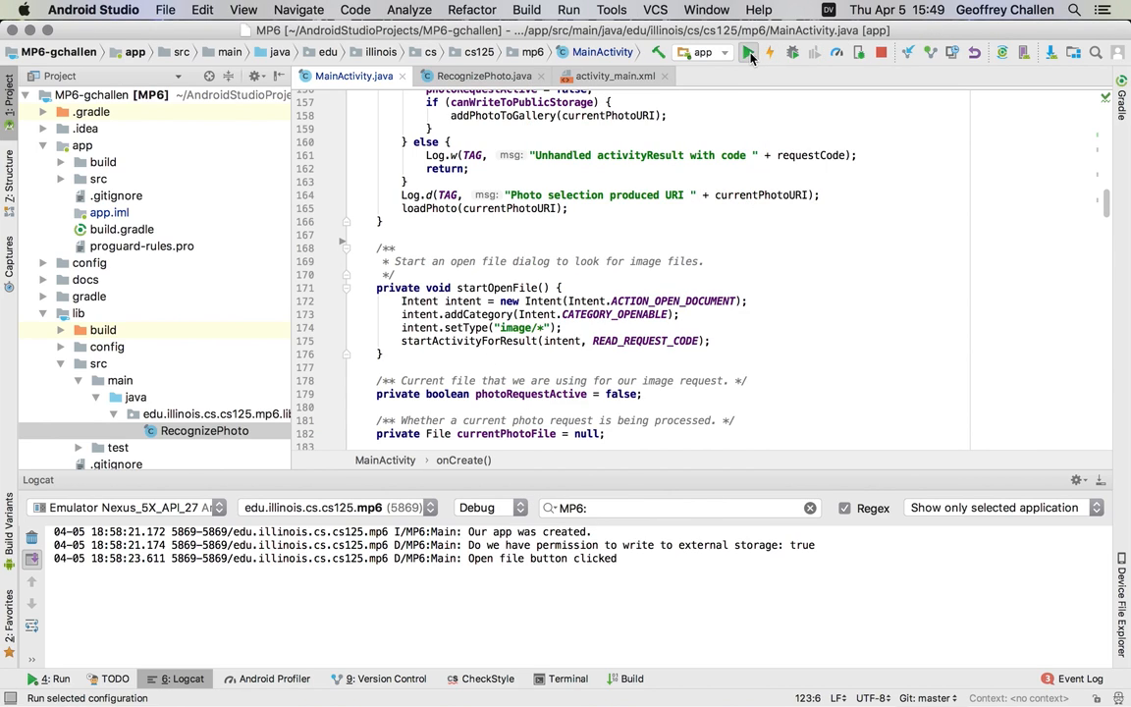
Step: Cancel the first deployment dialog, then run the app on the Nexus 5X API 27 emulator
left_click(749, 52)
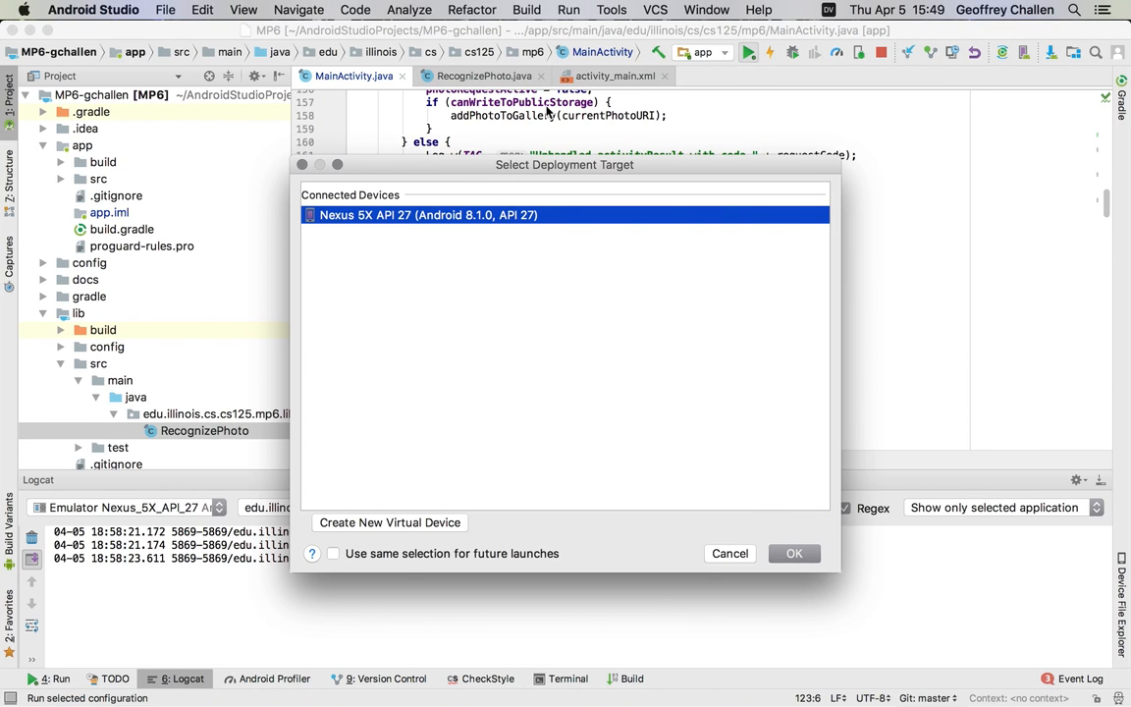
left_click(793, 553)
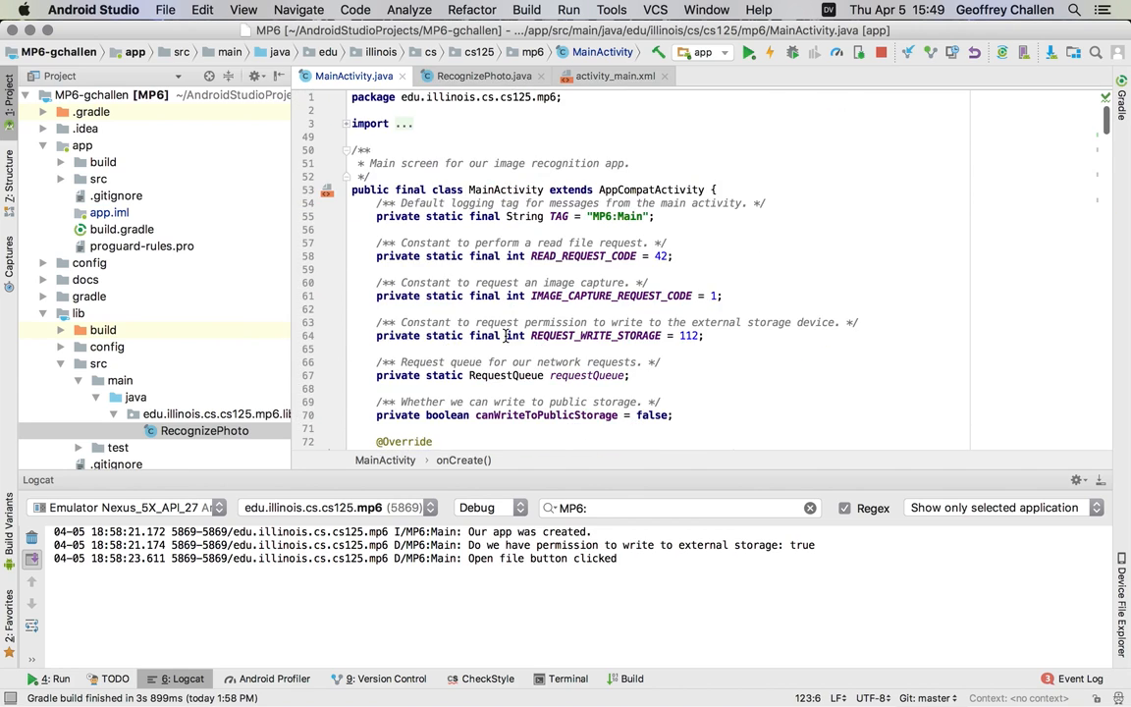
scroll("down", 3)
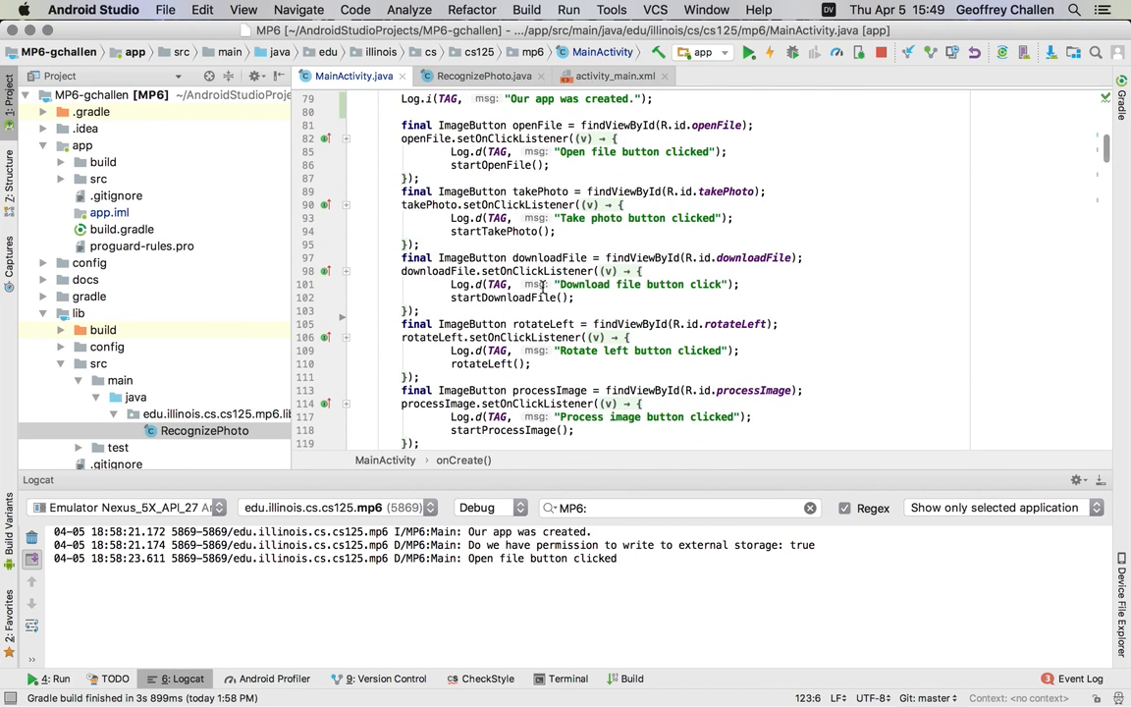
left_click(746, 52)
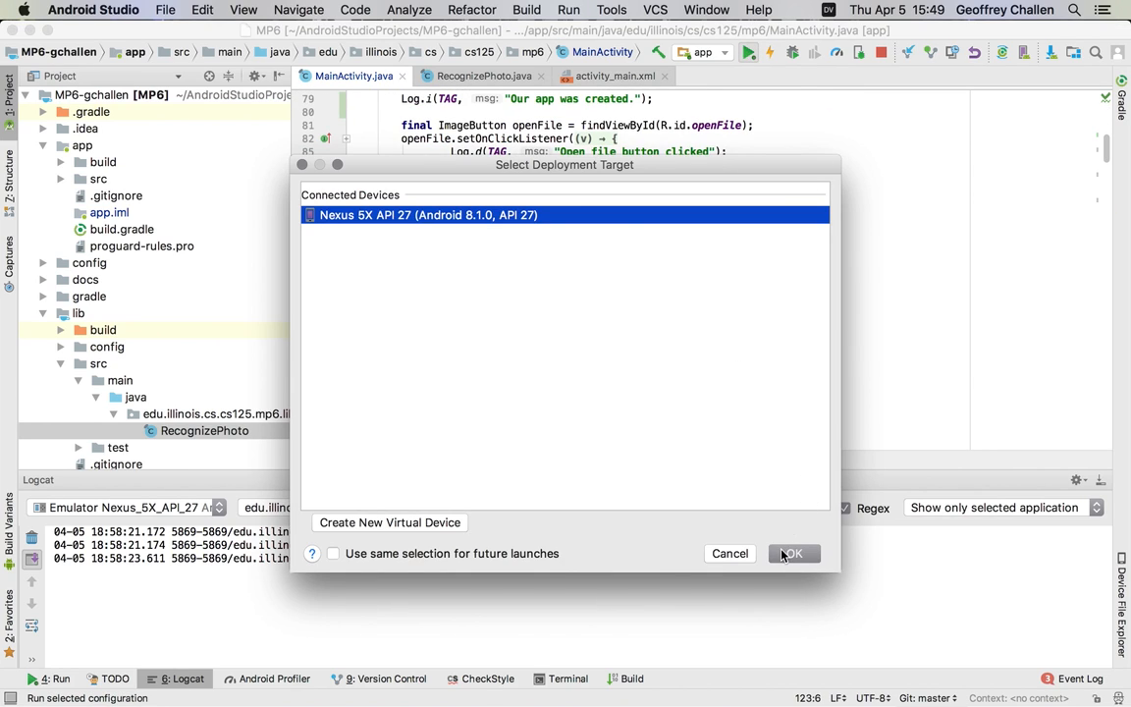
left_click(793, 553)
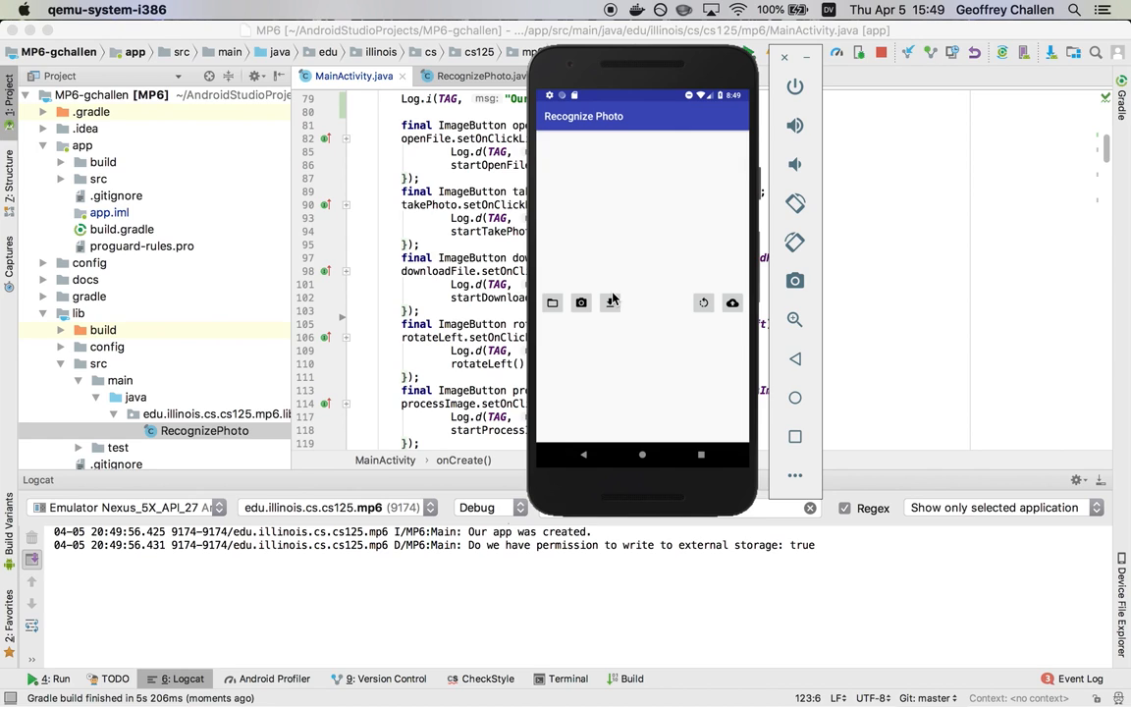
Step: Load the kitten image from Recent via the file picker, then browse the Images location
left_click(550, 303)
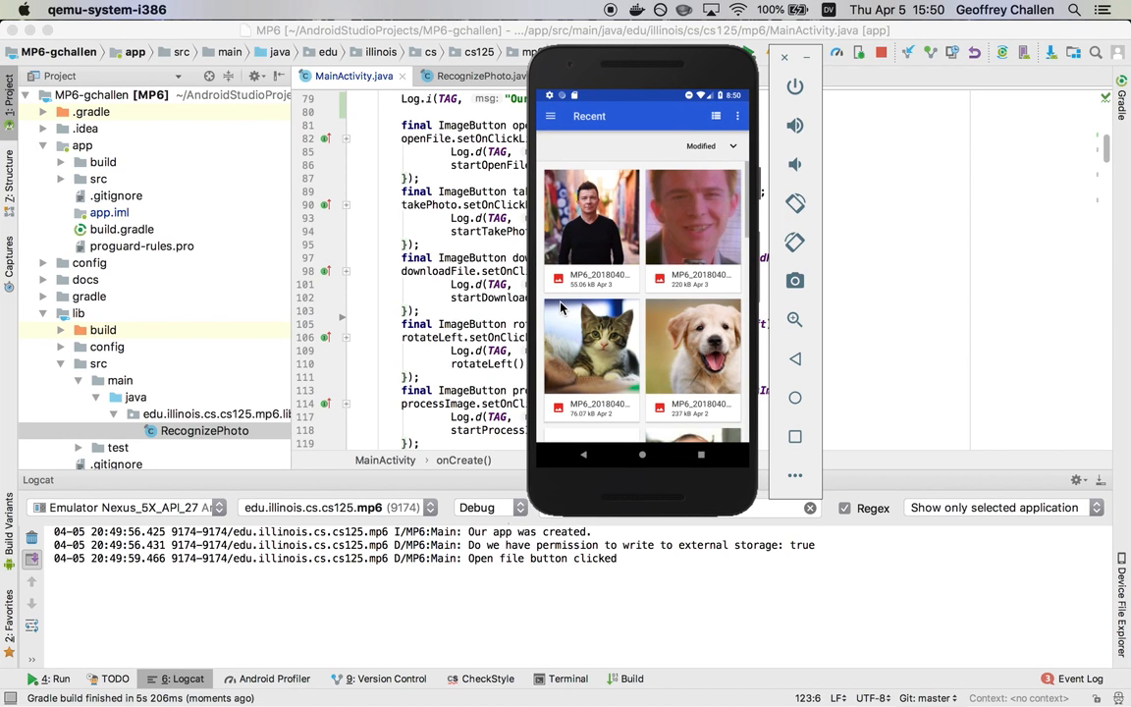
scroll("down", 3)
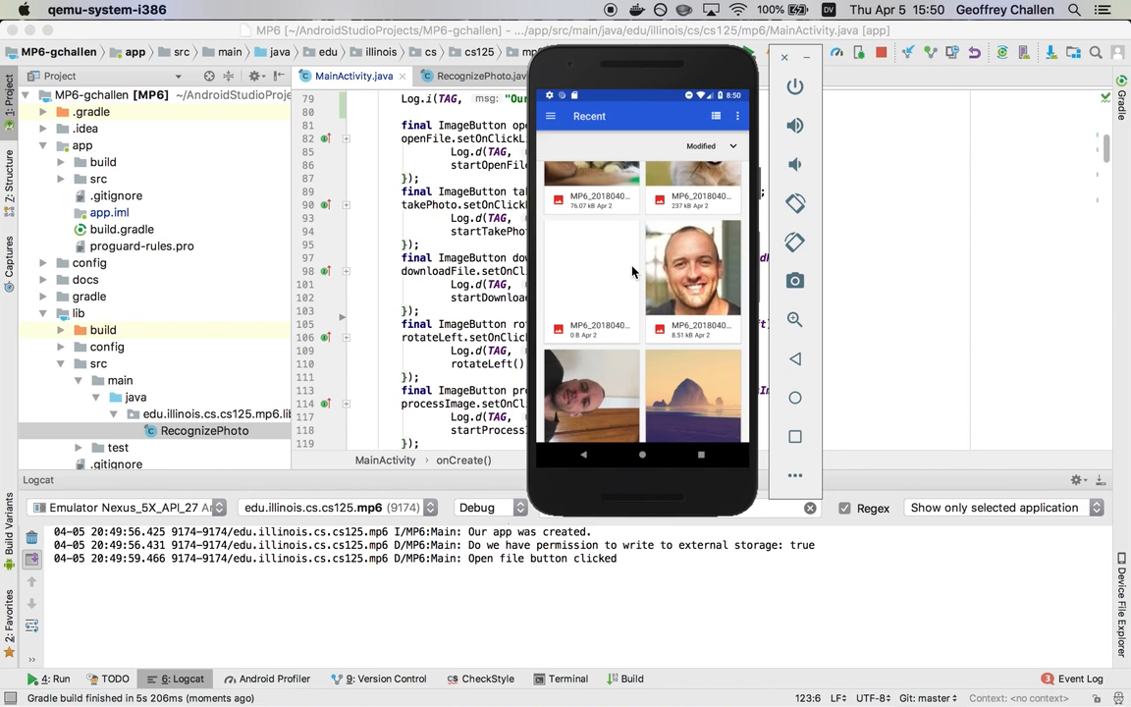
mouse_move(630, 291)
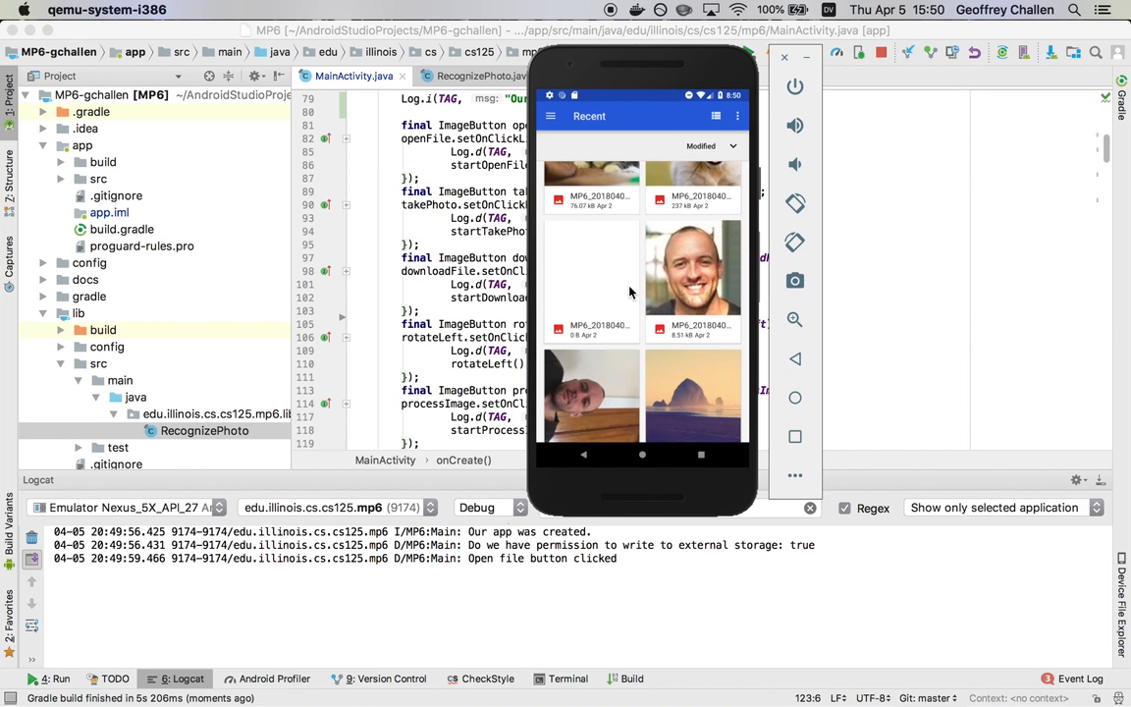
scroll("down", 3)
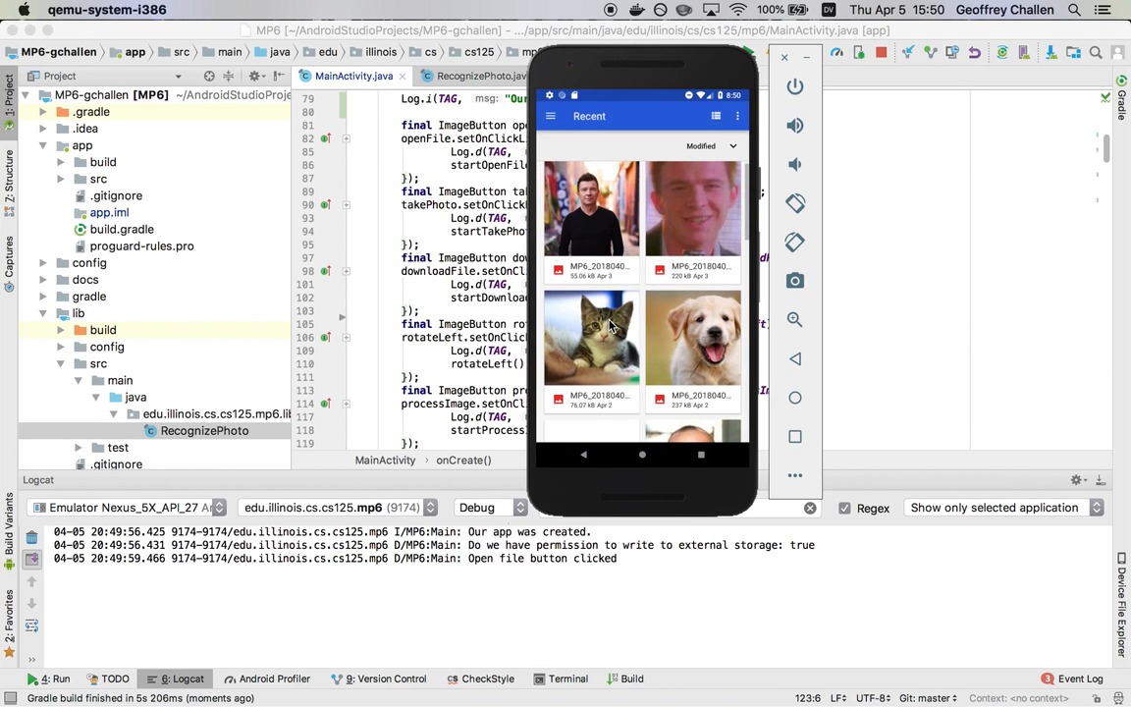
left_click(591, 338)
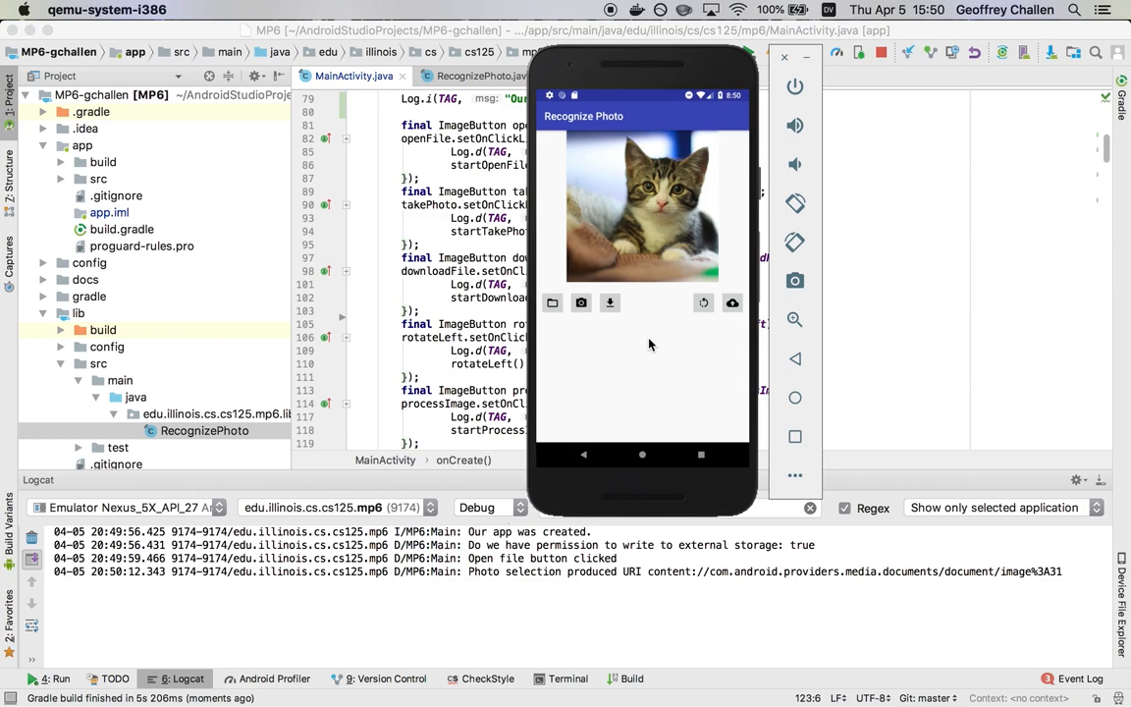
mouse_move(642, 453)
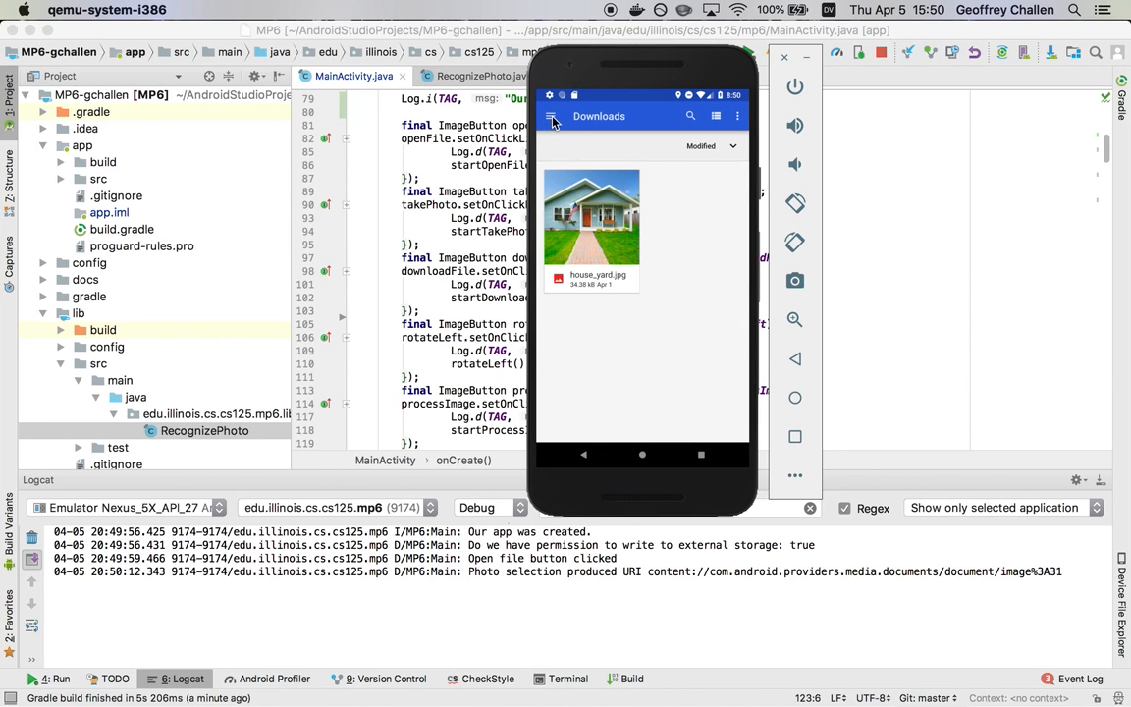
left_click(550, 116)
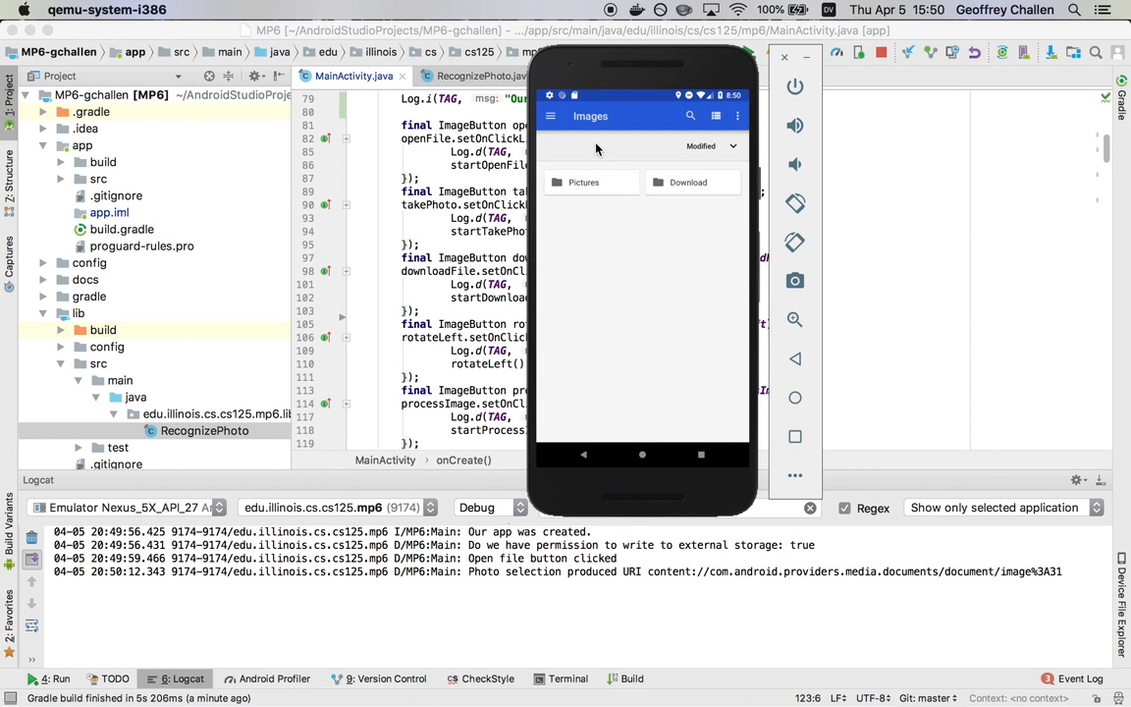
left_click(642, 454)
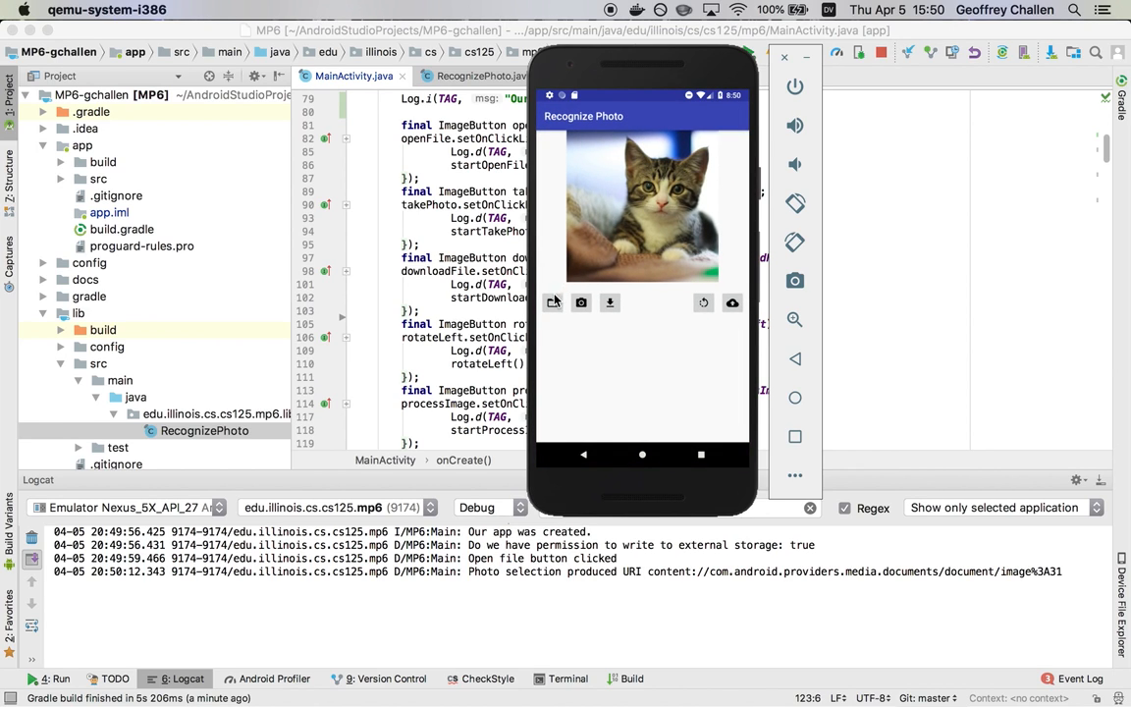
Step: Pick the puppy image from Recent to replace the kitten, then tap the camera button
left_click(552, 301)
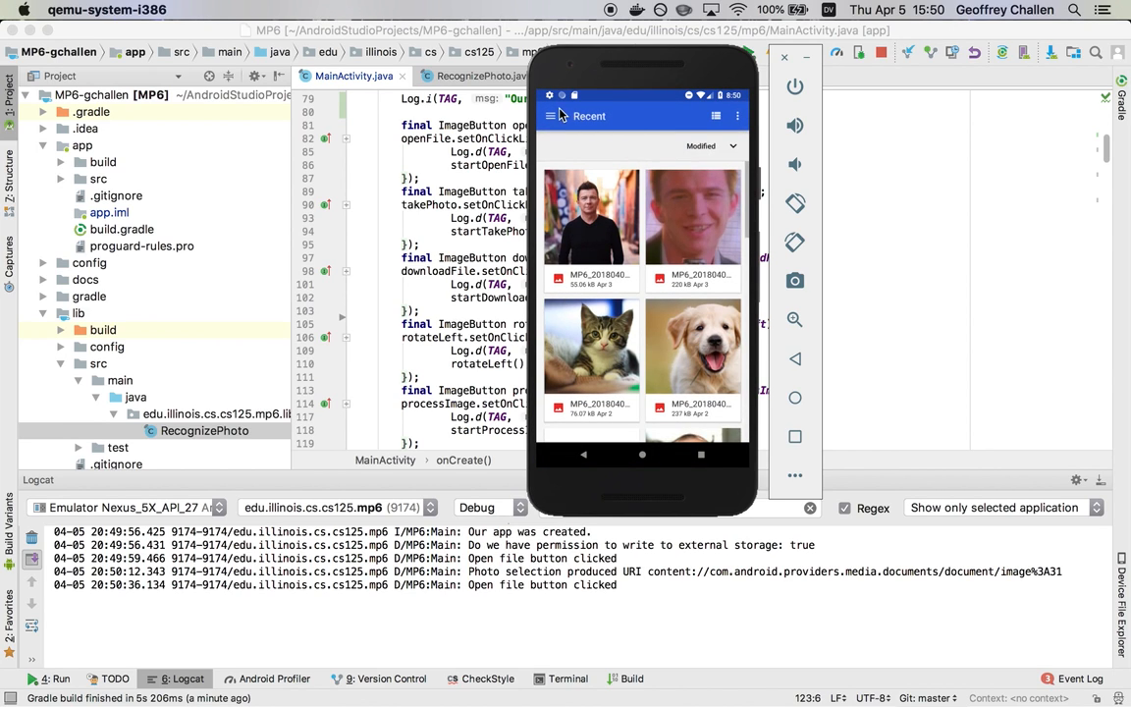
left_click(553, 116)
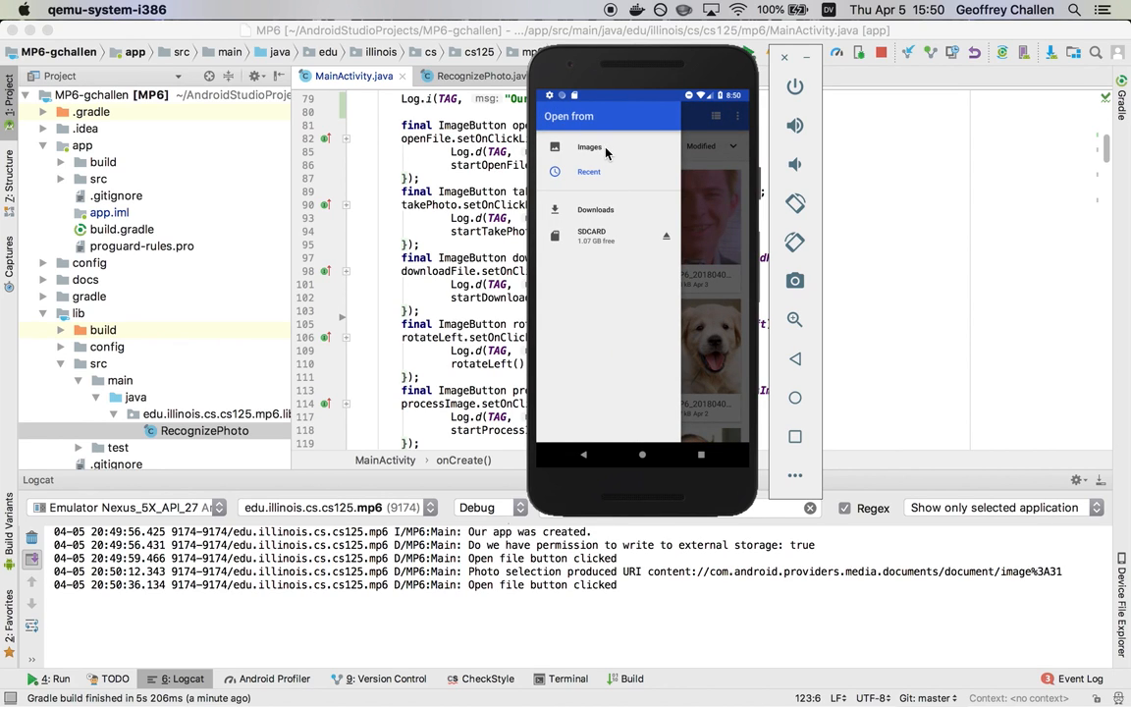
left_click(588, 146)
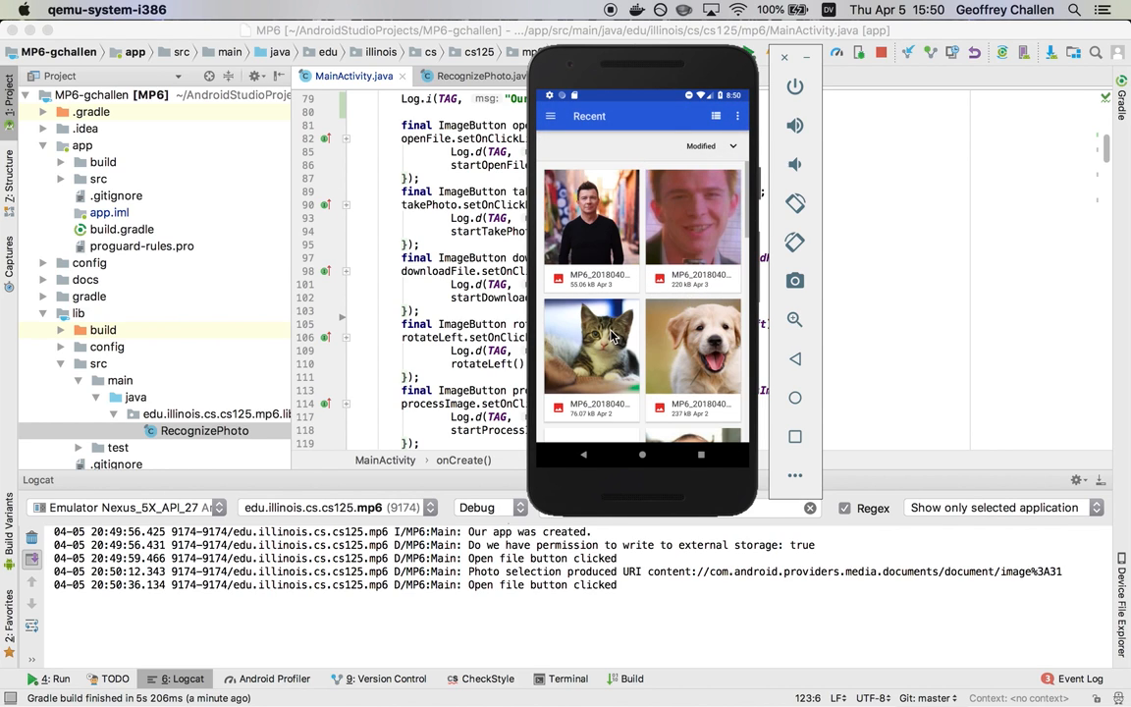
left_click(590, 346)
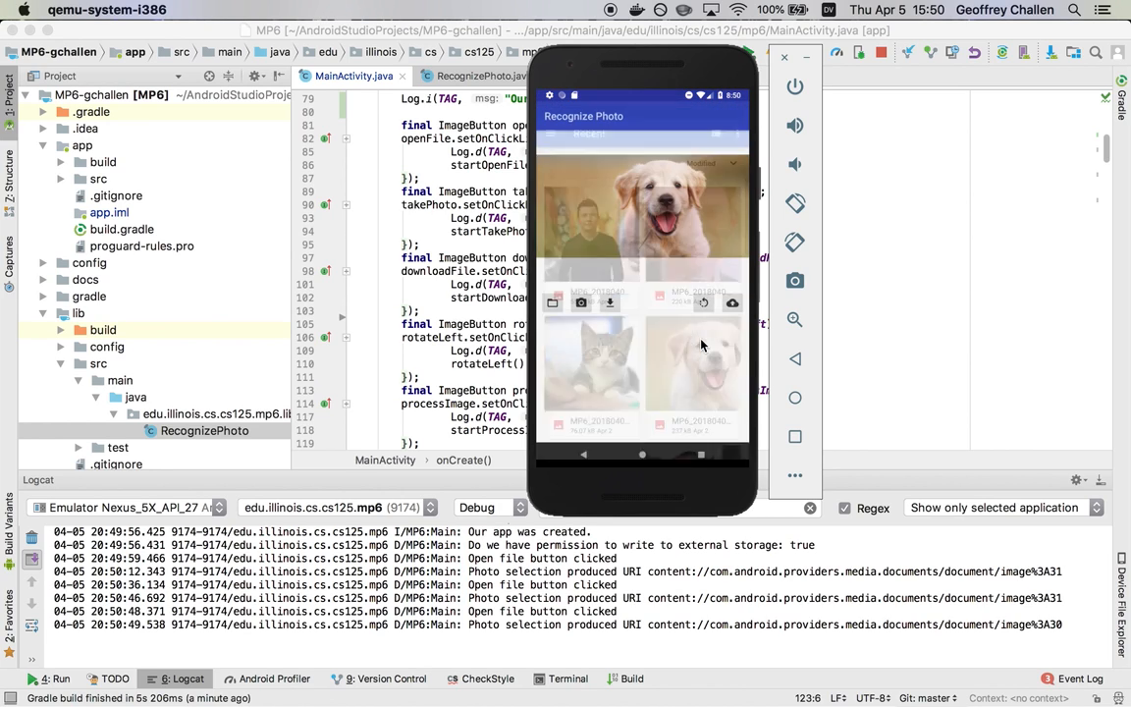
left_click(697, 364)
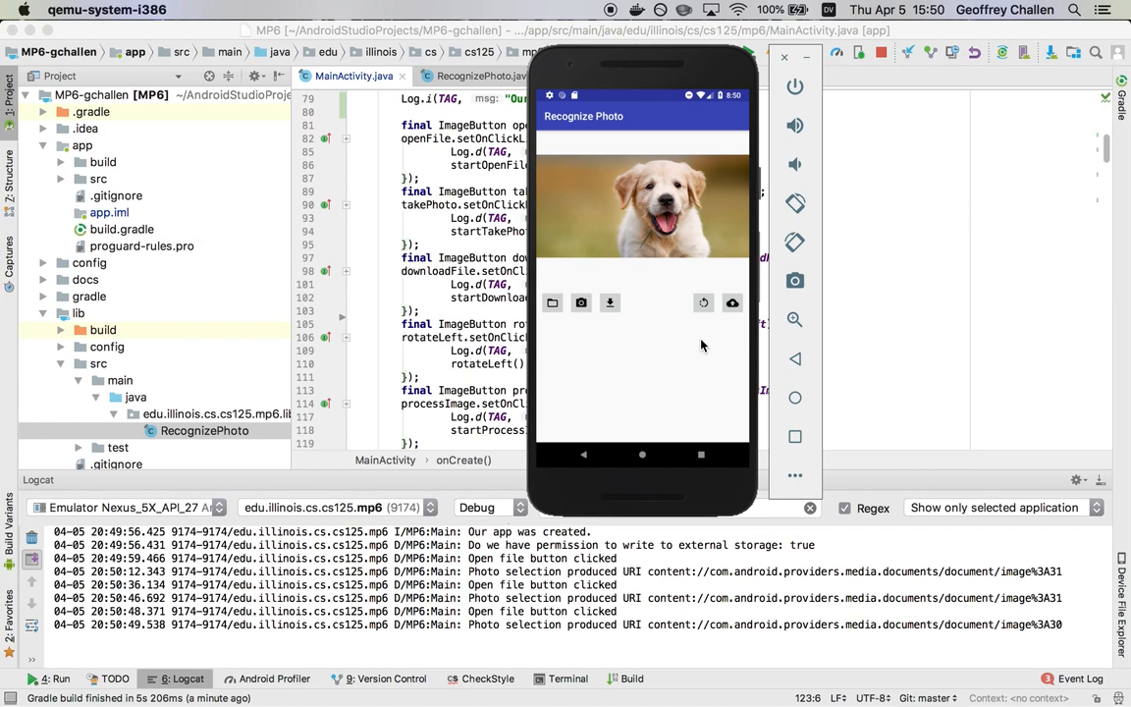
mouse_move(581, 302)
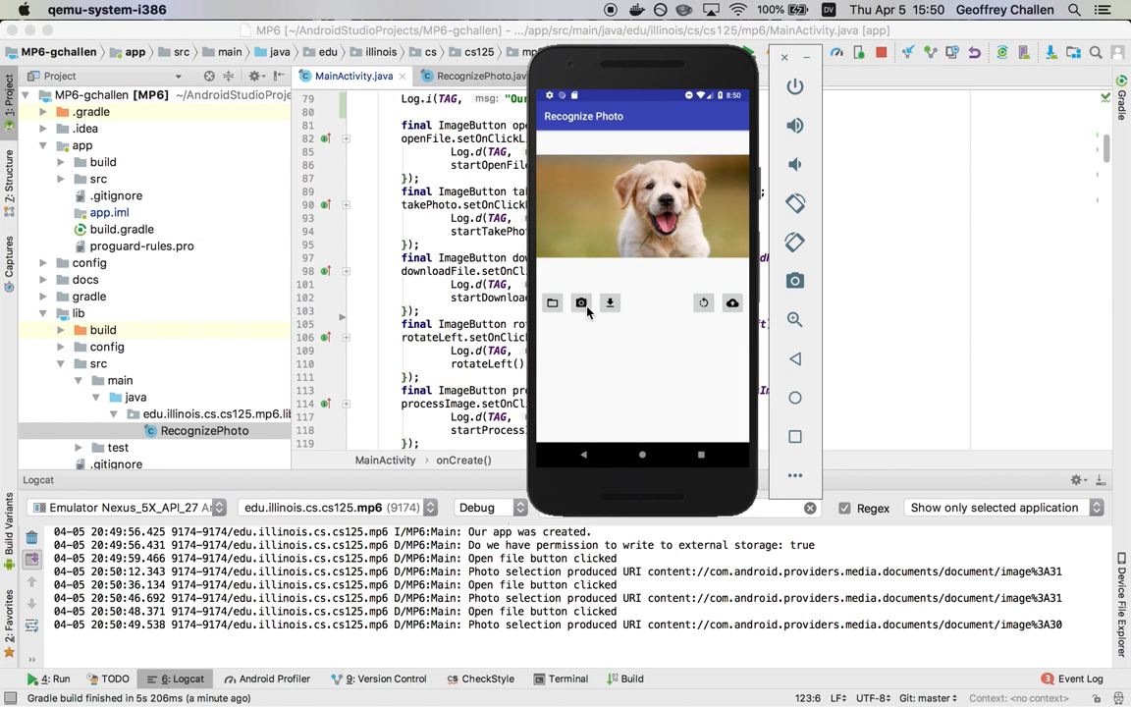
Step: Start a camera photo capture, which ends without a photo
left_click(580, 303)
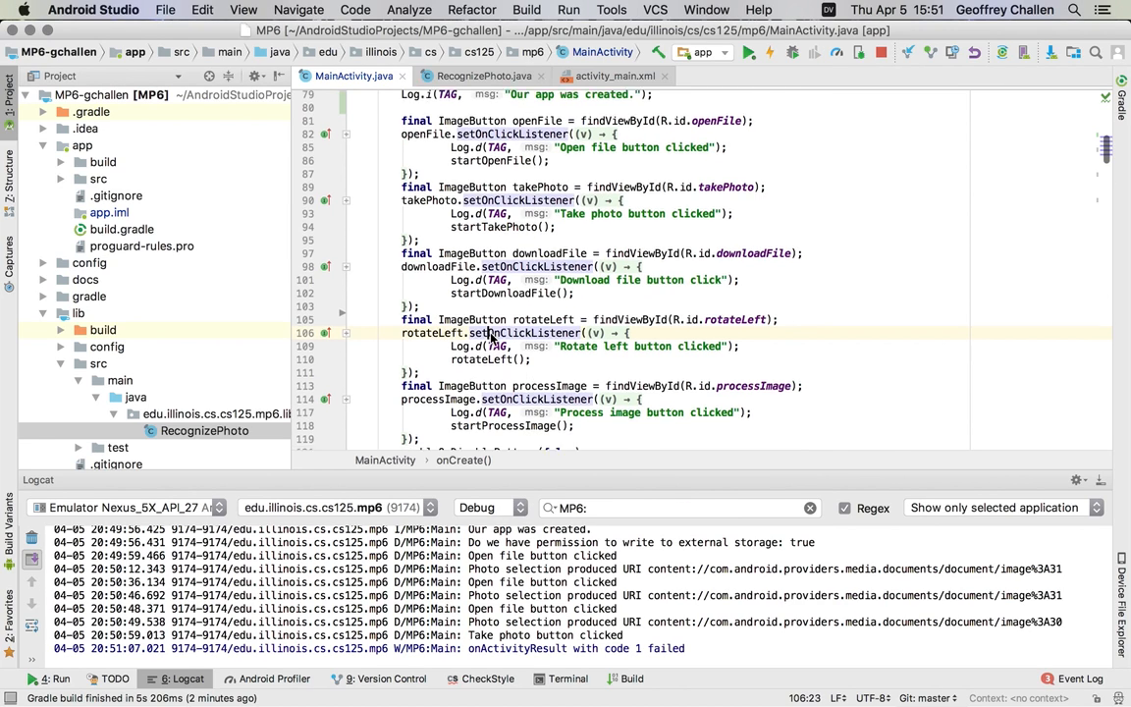
Step: Scroll to startOpenFile and select the CATEGORY_OPENABLE constant in MainActivity.java
scroll("down", 3)
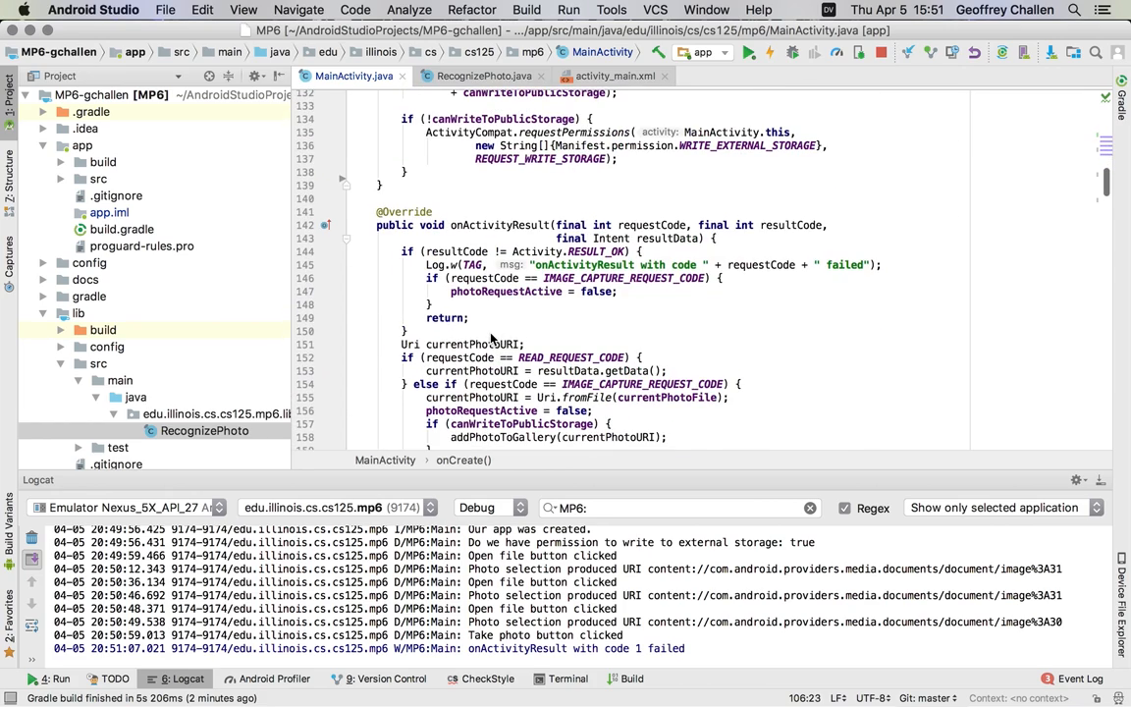
scroll("down", 3)
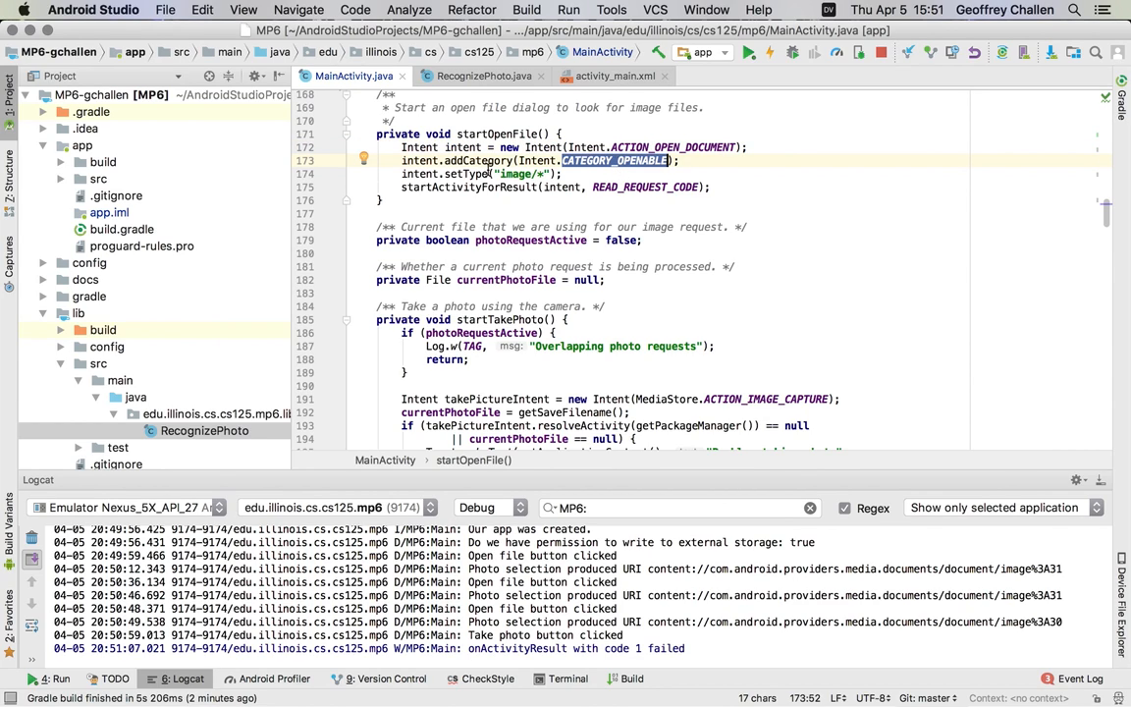
double_click(522, 174)
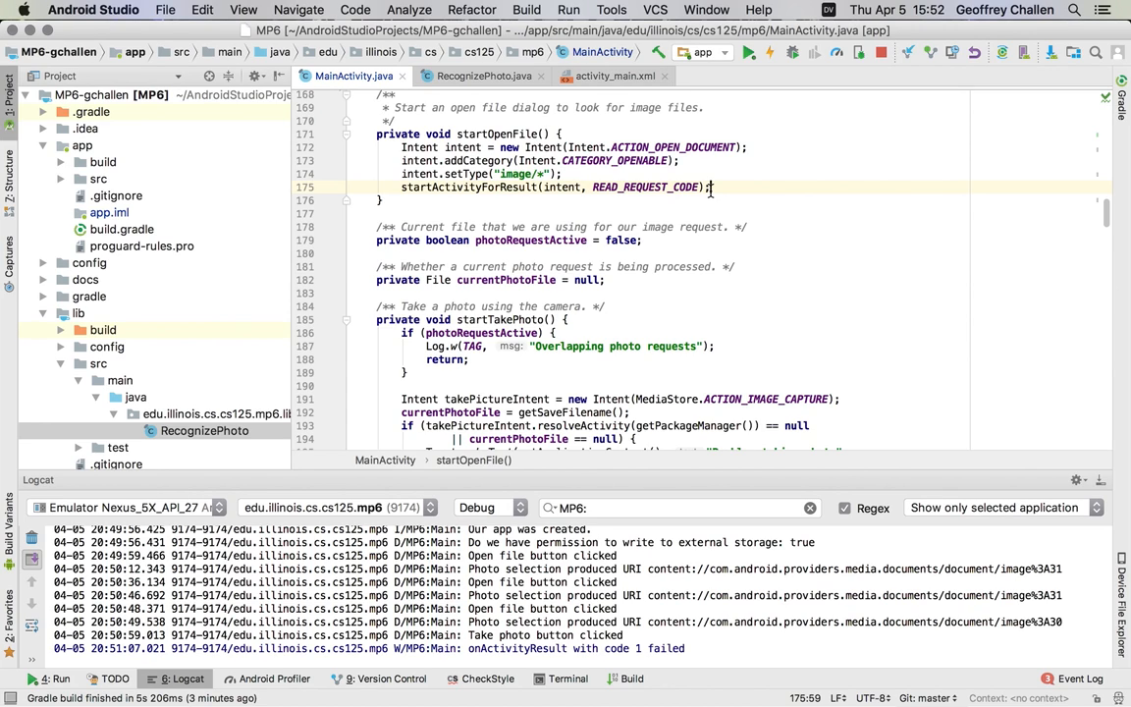
scroll("down", 3)
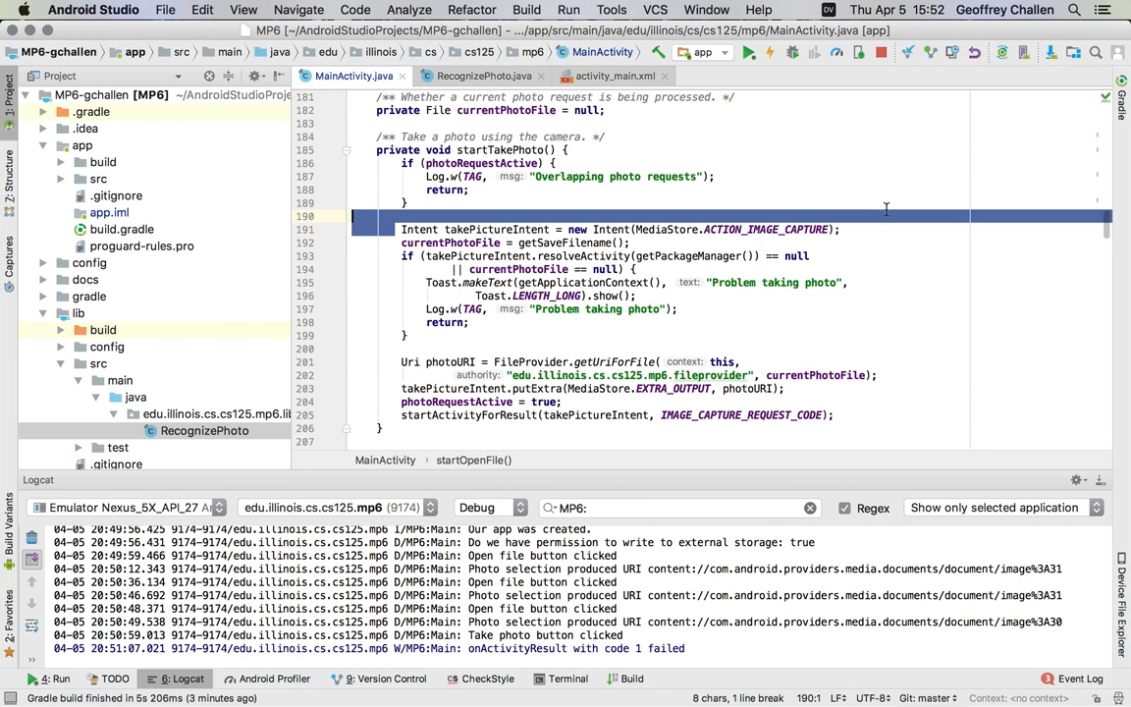
left_click(781, 228)
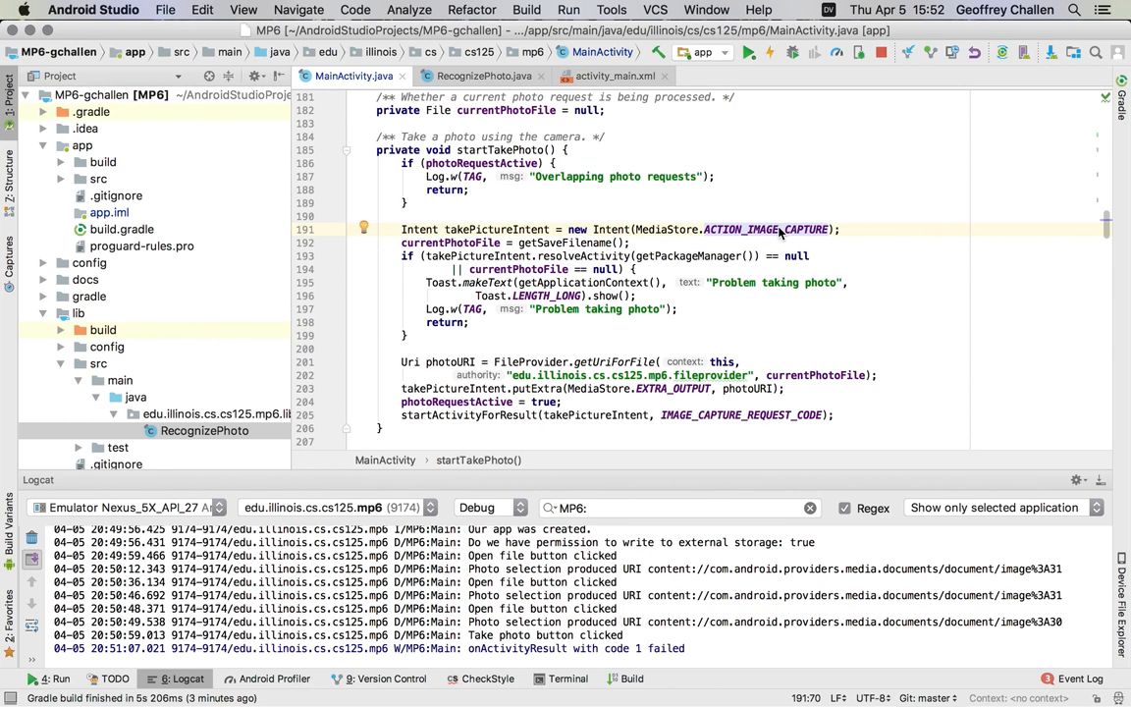
scroll("down", 3)
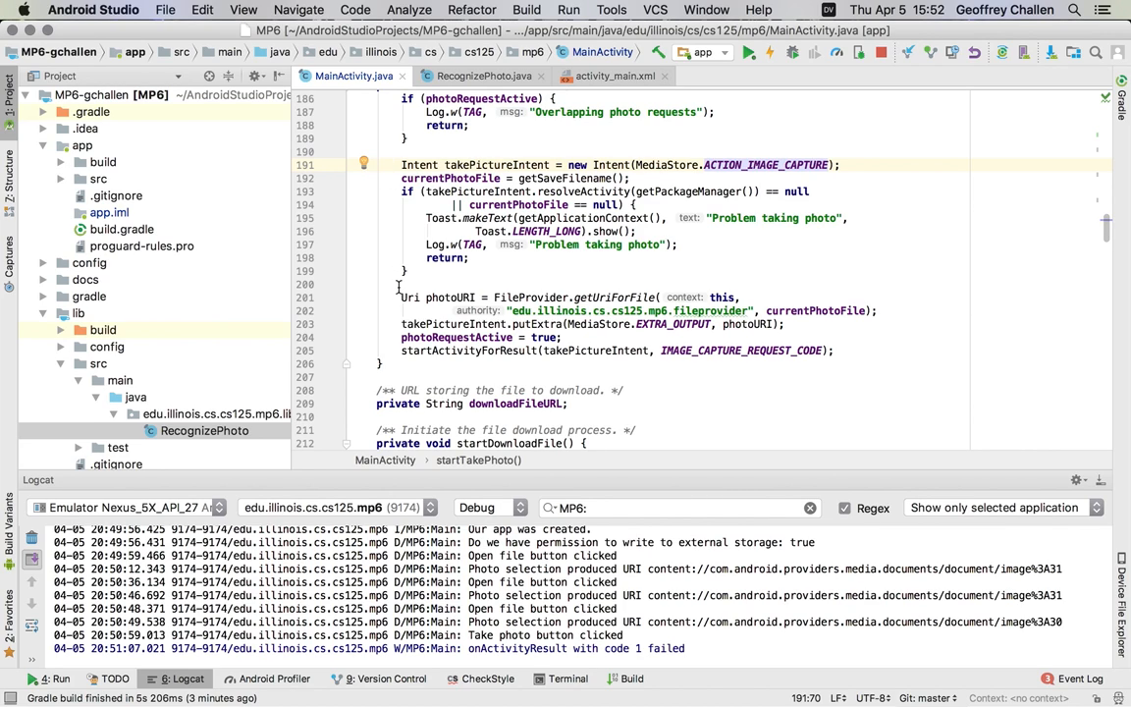
scroll("down", 3)
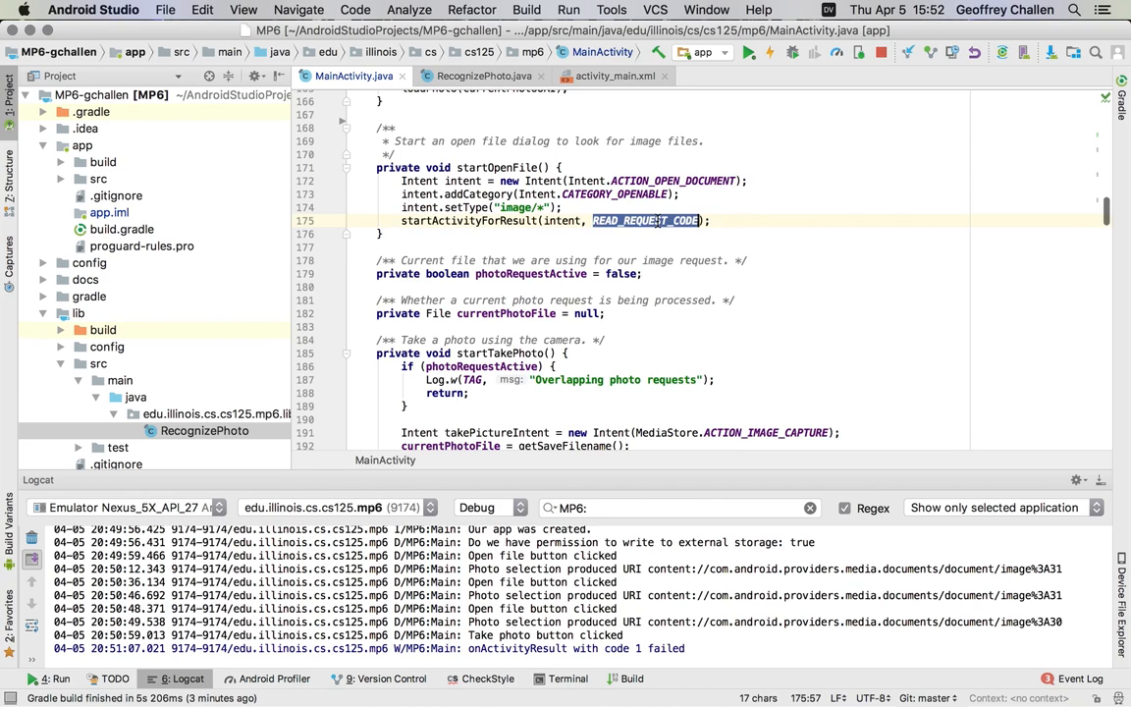
Step: Scroll MainActivity.java to the onActivityResult override handling both request codes
scroll("down", 3)
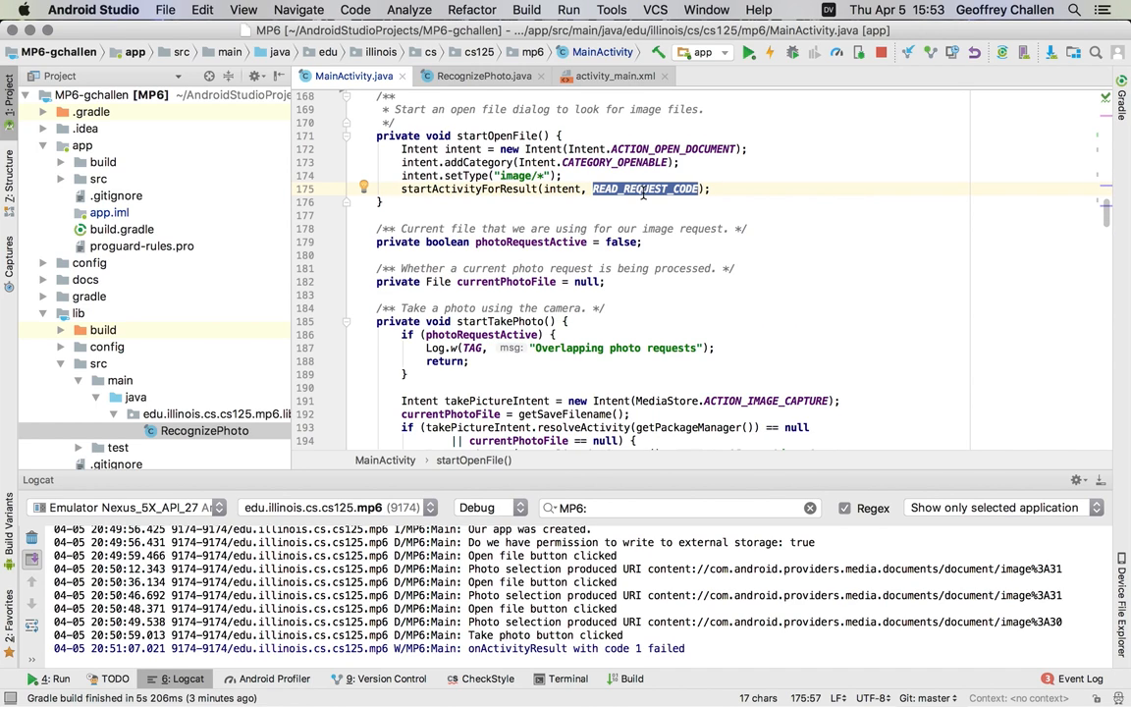
scroll("down", 3)
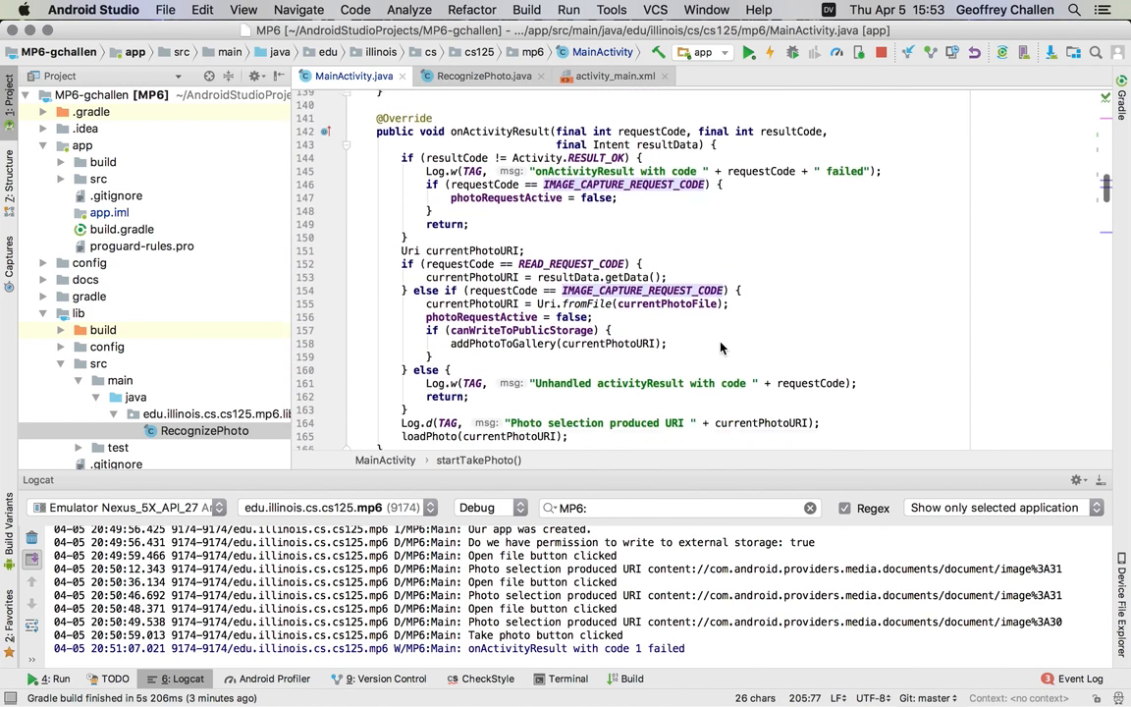
double_click(491, 117)
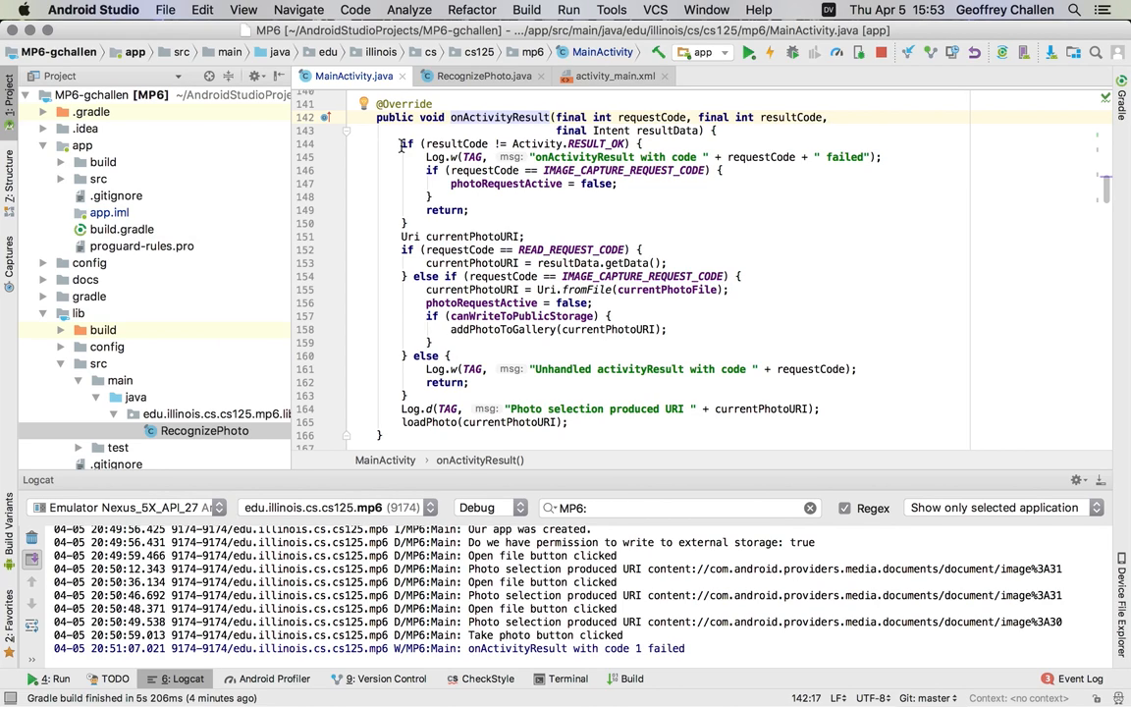
mouse_move(505, 117)
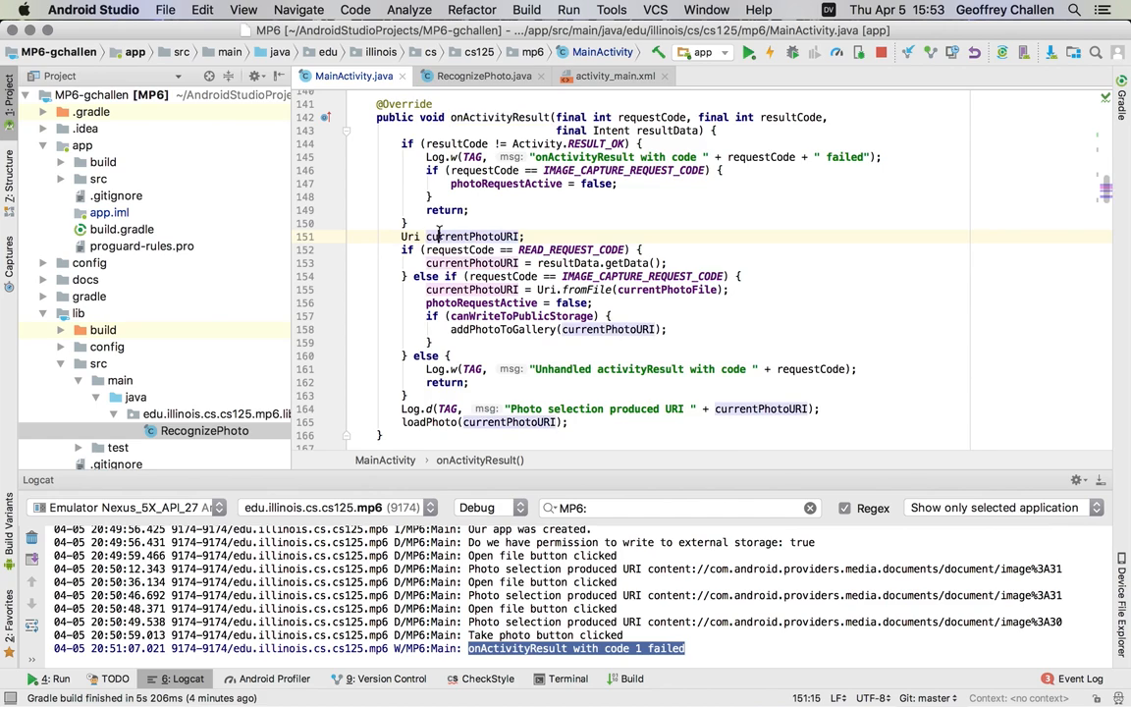
scroll("down", 3)
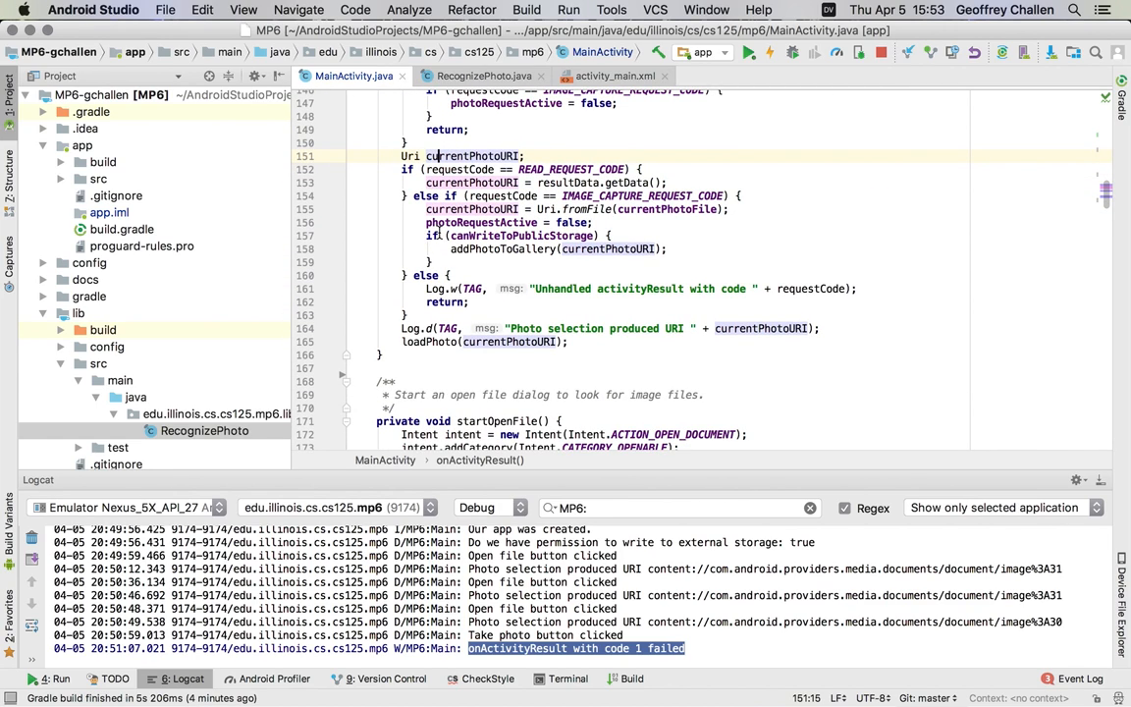
mouse_move(579, 159)
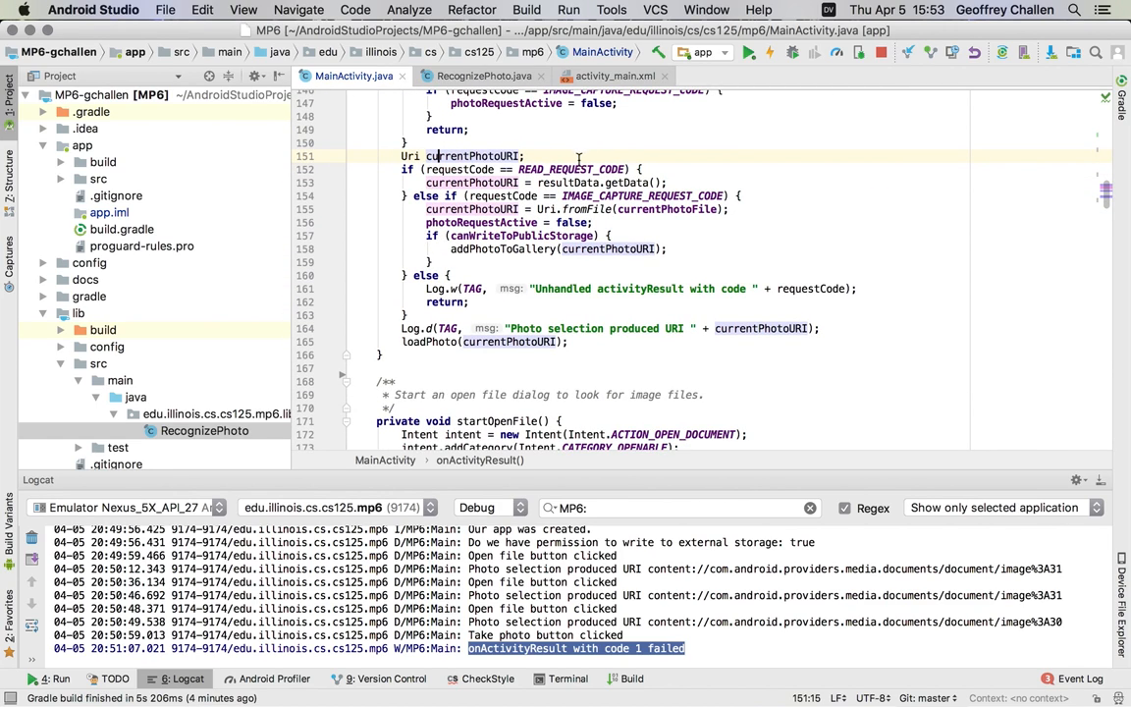